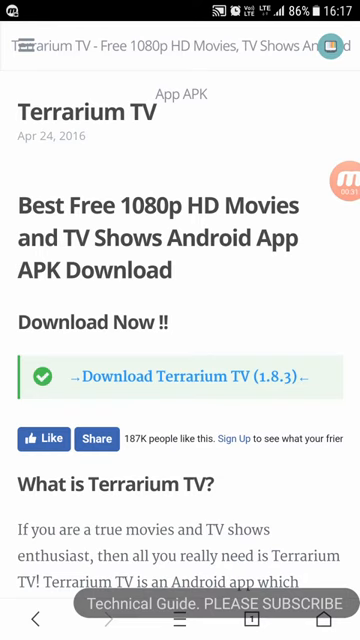
# Download the Terrarium TV 1.8.3 APK from the website in Chrome
pyautogui.scroll(-3)
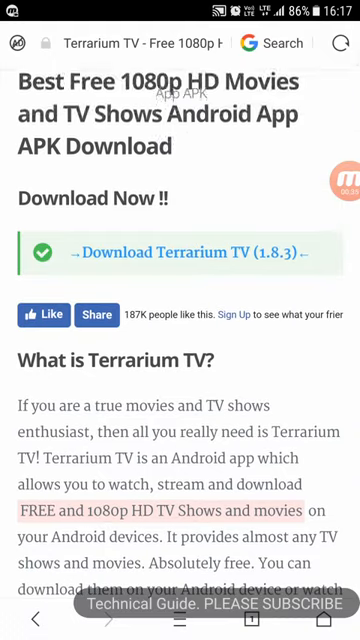
pyautogui.scroll(3)
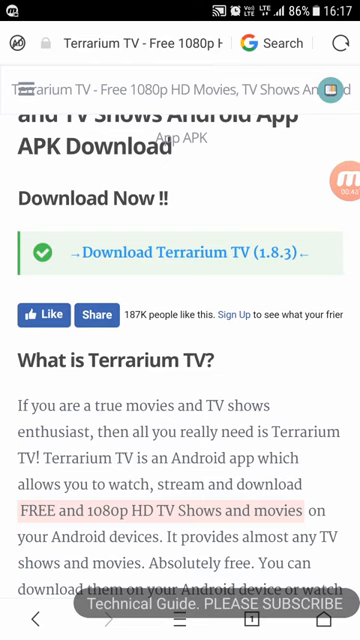
pyautogui.click(336, 44)
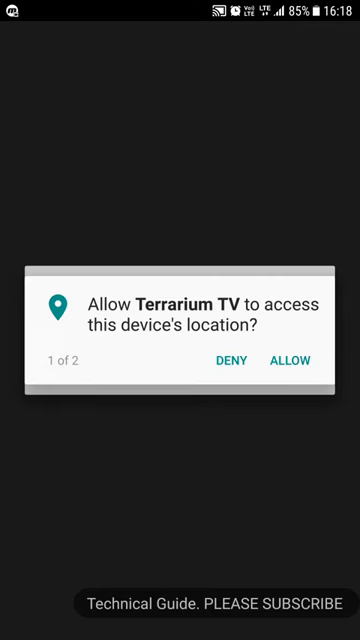
# Allow Terrarium TV to access the device's location
pyautogui.click(288, 360)
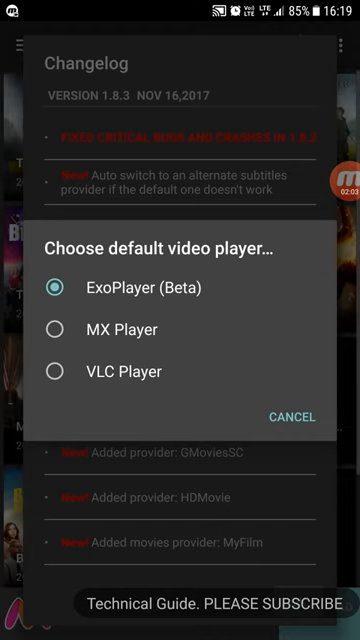
# Choose a default video player so the Trending grid of TV shows appears
pyautogui.click(292, 388)
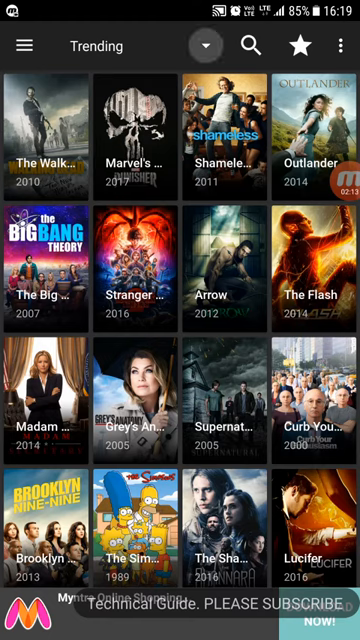
# Browse the category menu beside Trending (Top Rated, Netflix List, Comedy and more)
pyautogui.click(204, 46)
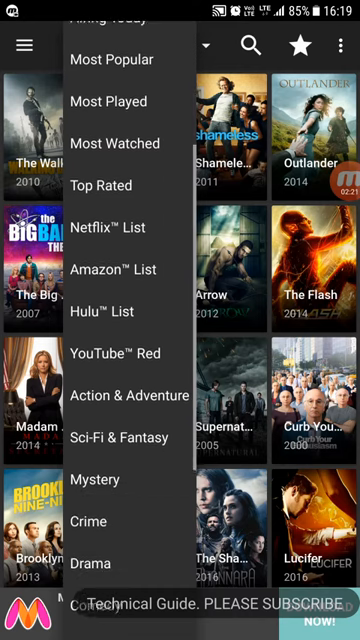
pyautogui.scroll(-3)
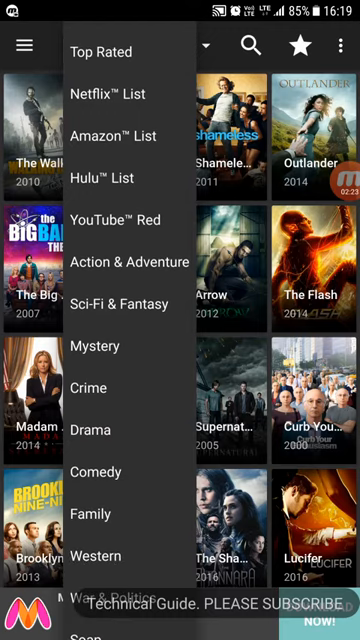